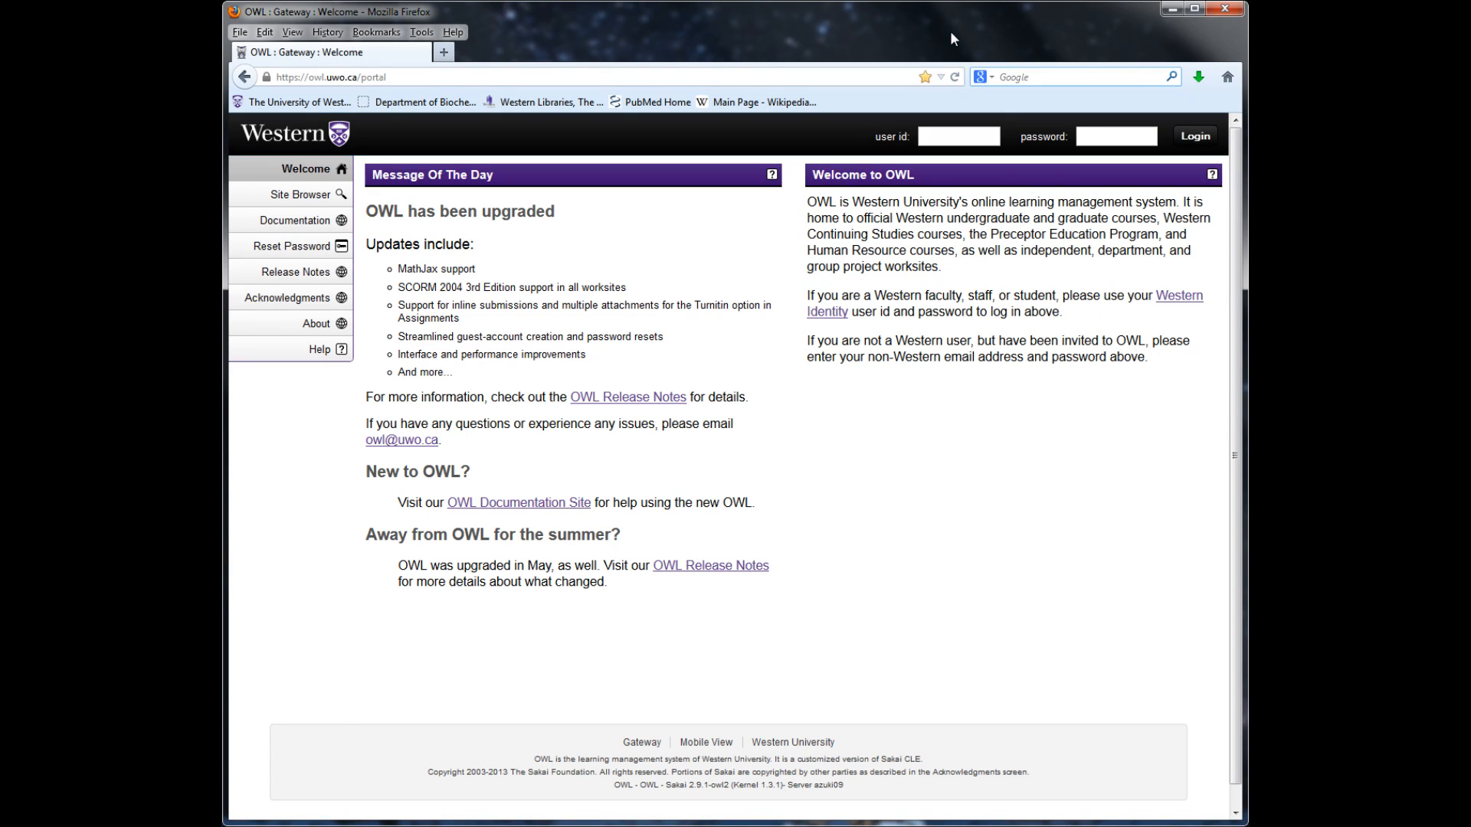
{"action": "left_click", "coordinate": [1078, 77]}
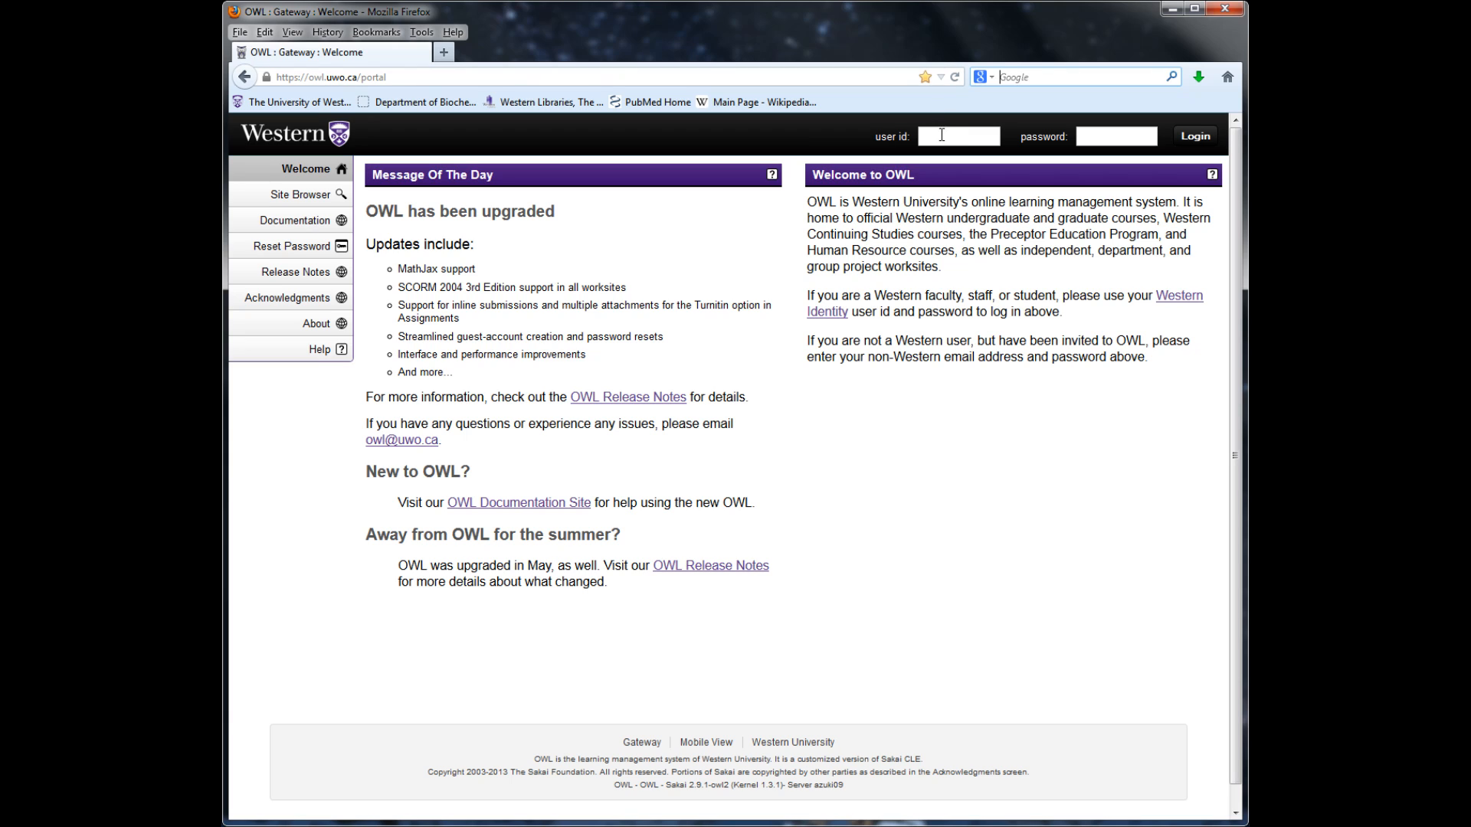
{"action": "type", "text": "d"}
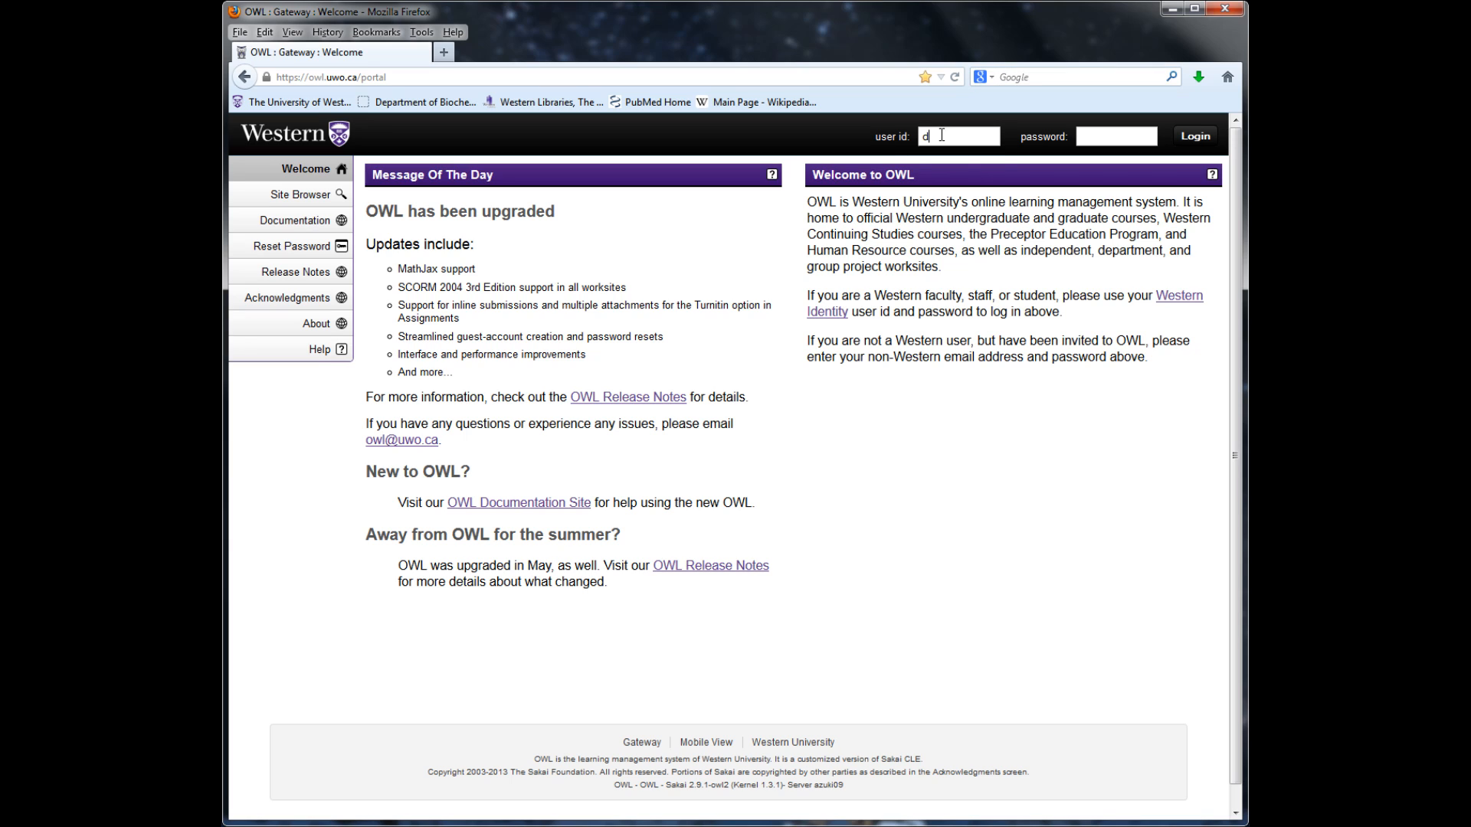
{"action": "type", "text": "mclach3"}
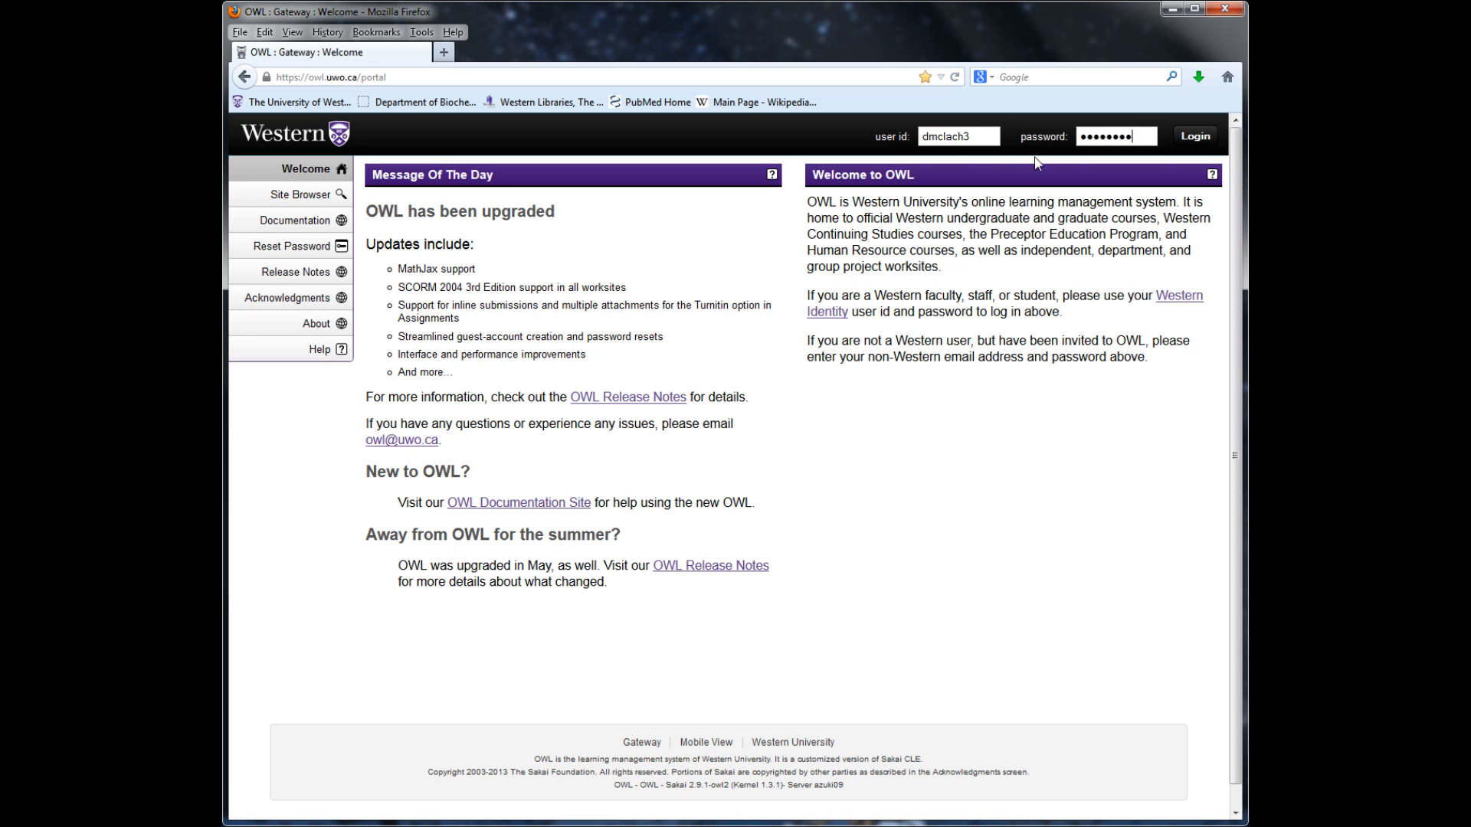
{"action": "left_click", "coordinate": [1192, 136]}
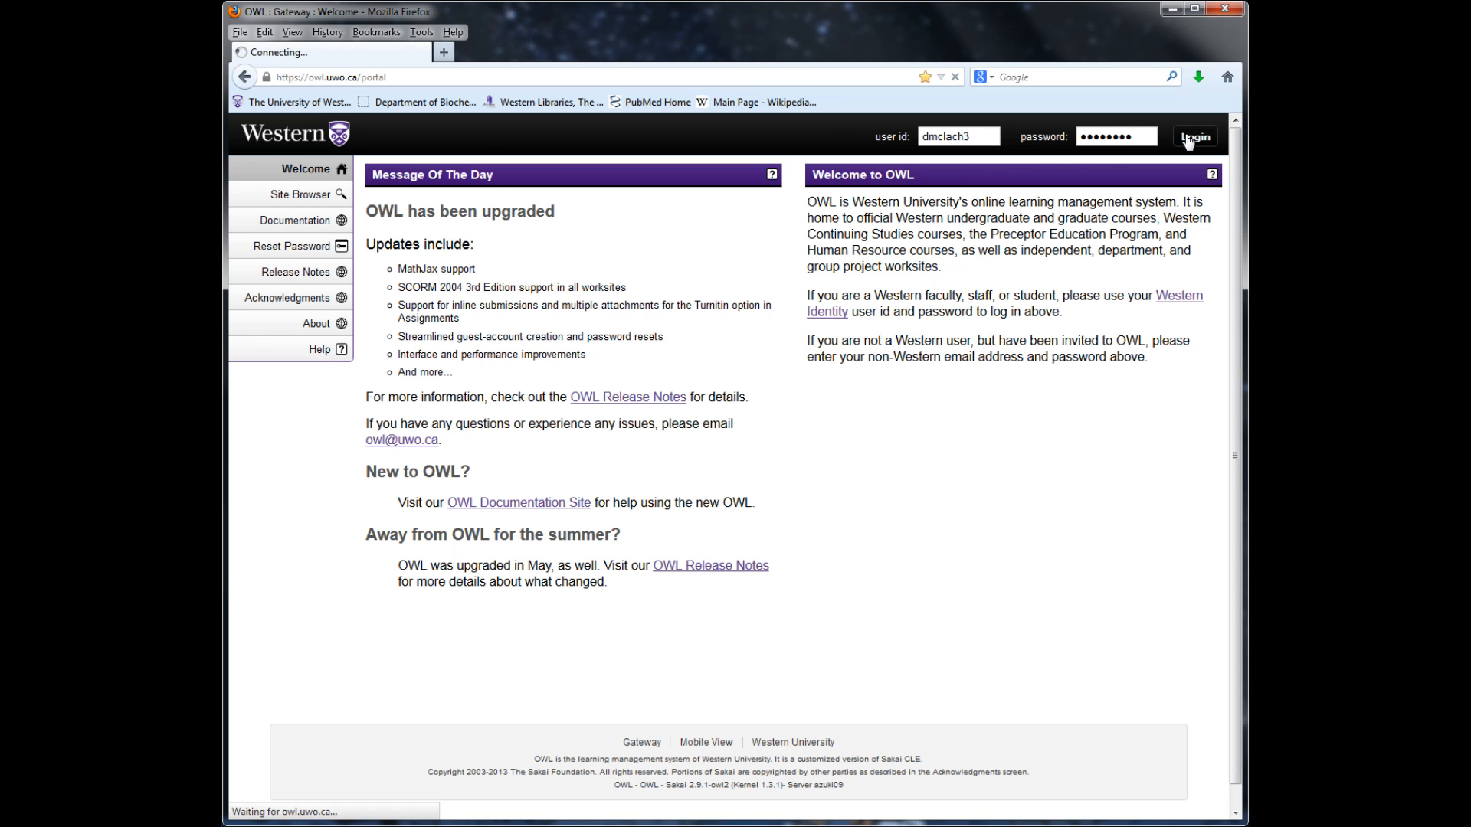
{"action": "left_click", "coordinate": [1193, 136]}
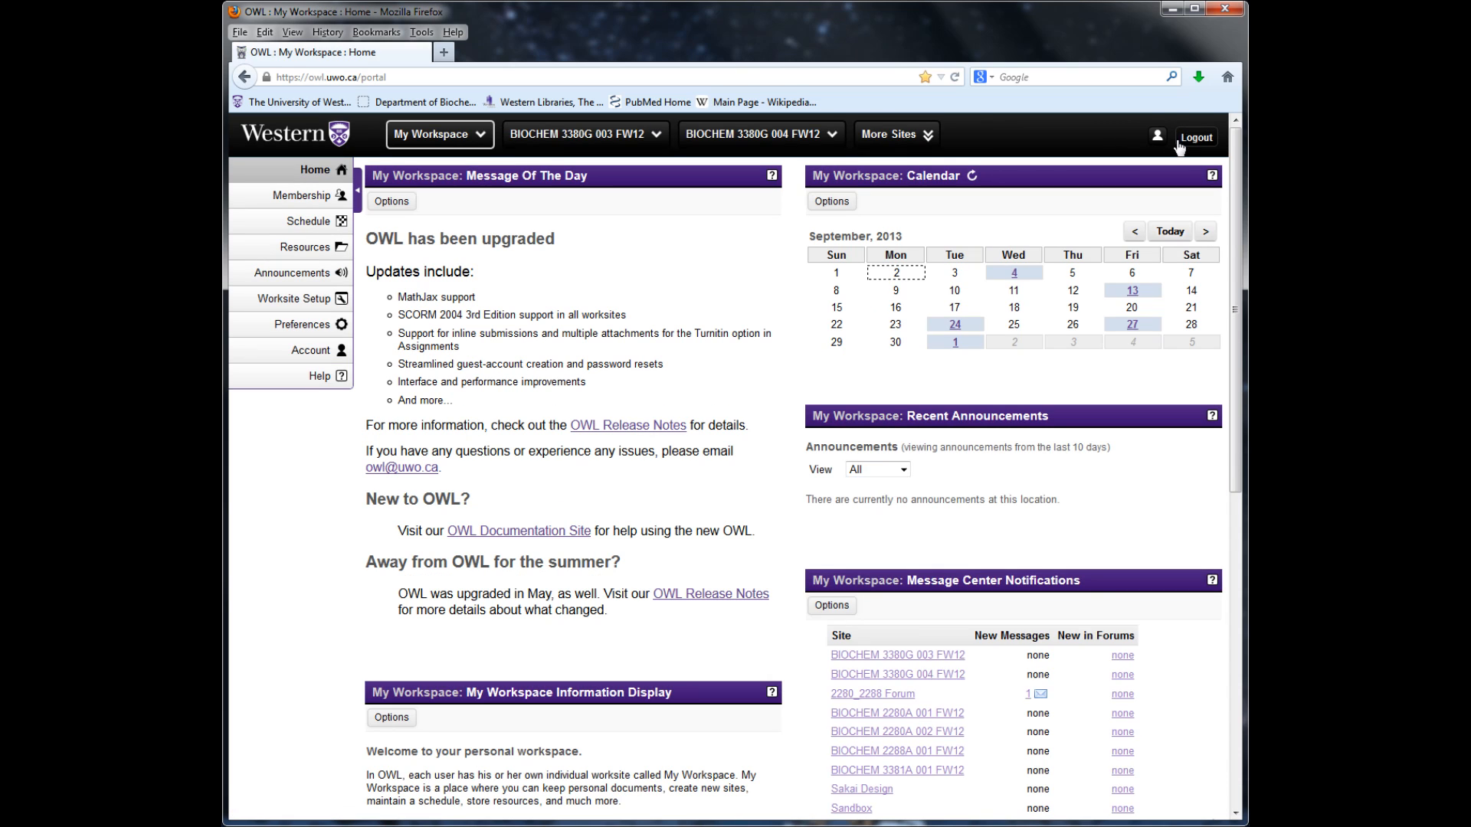
{"action": "mouse_move", "coordinate": [894, 135]}
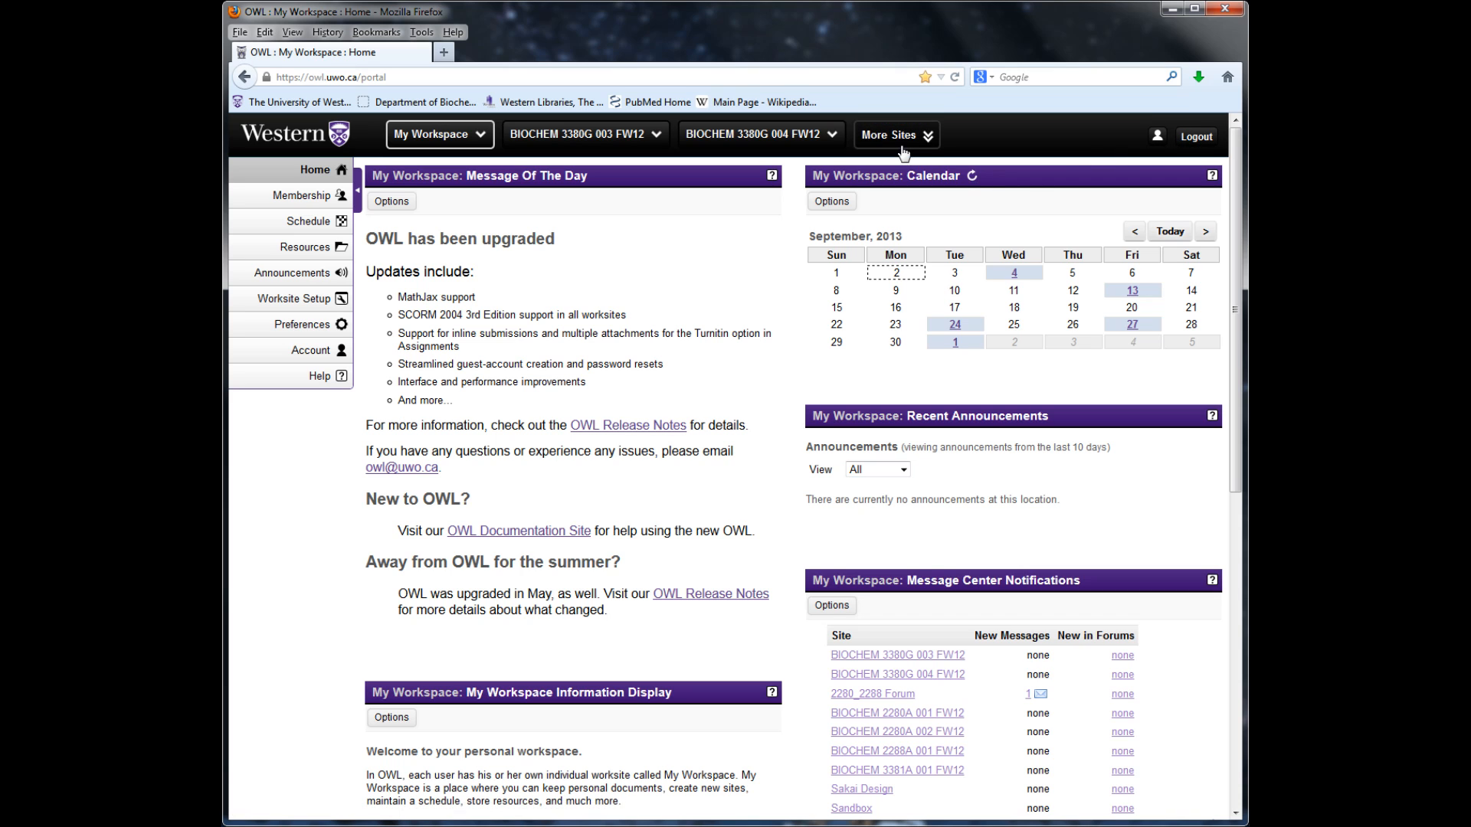
Choose 2280 2288 Forum under Projects from the More Sites drawer.
{"action": "left_click", "coordinate": [891, 135]}
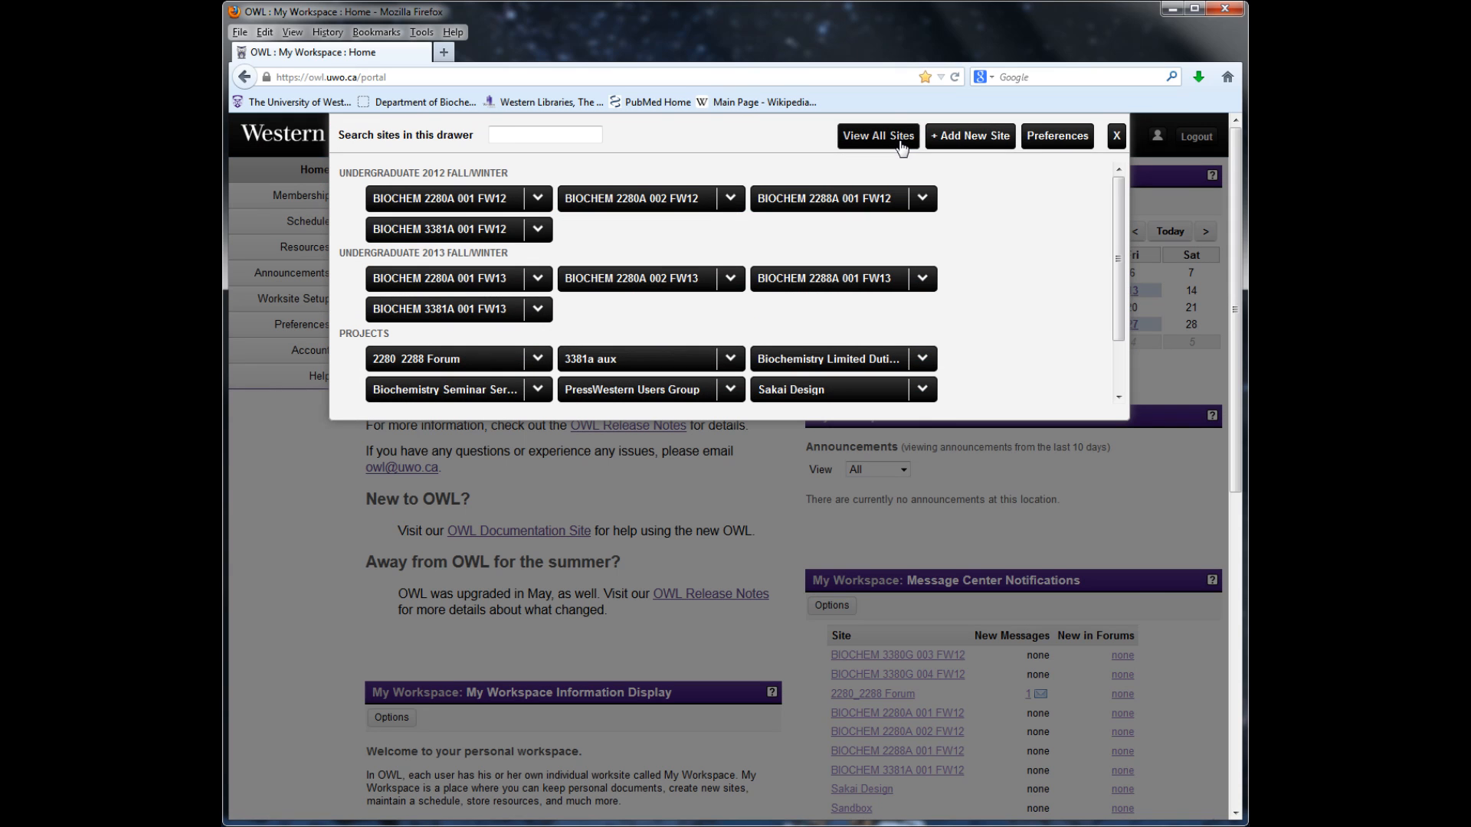
{"action": "mouse_move", "coordinate": [632, 318]}
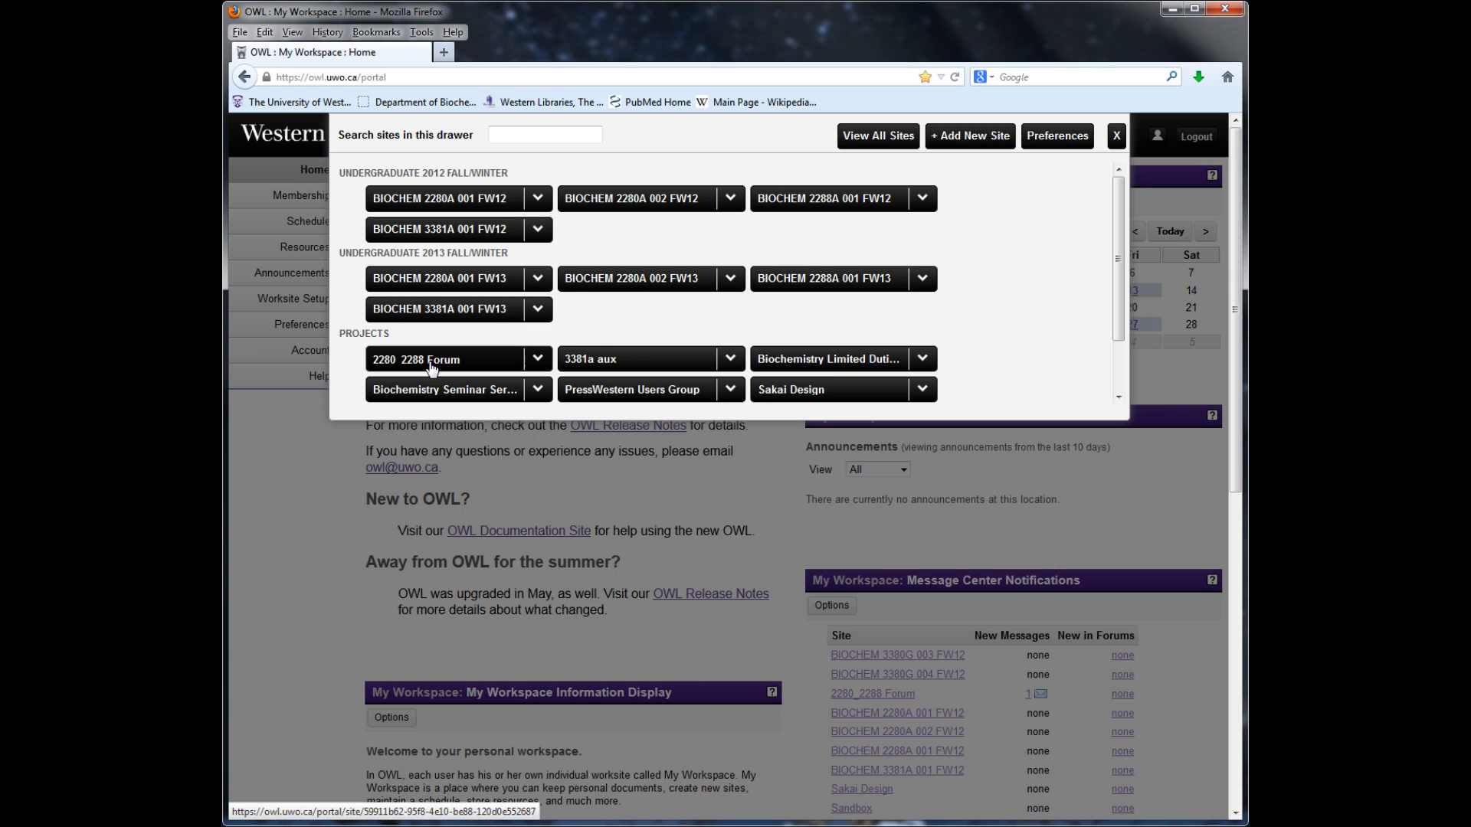
{"action": "mouse_move", "coordinate": [469, 366]}
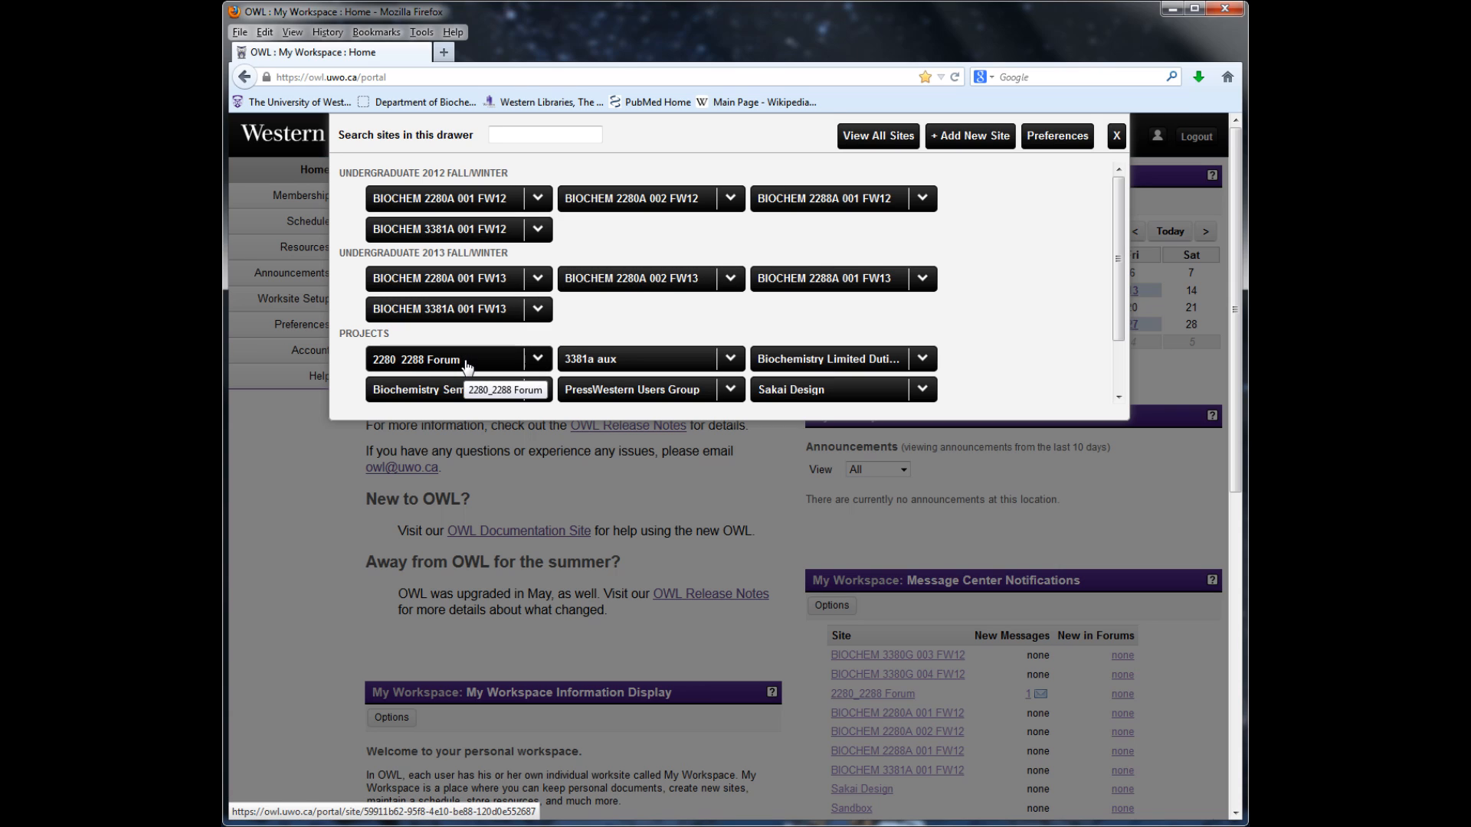
{"action": "left_click", "coordinate": [416, 359]}
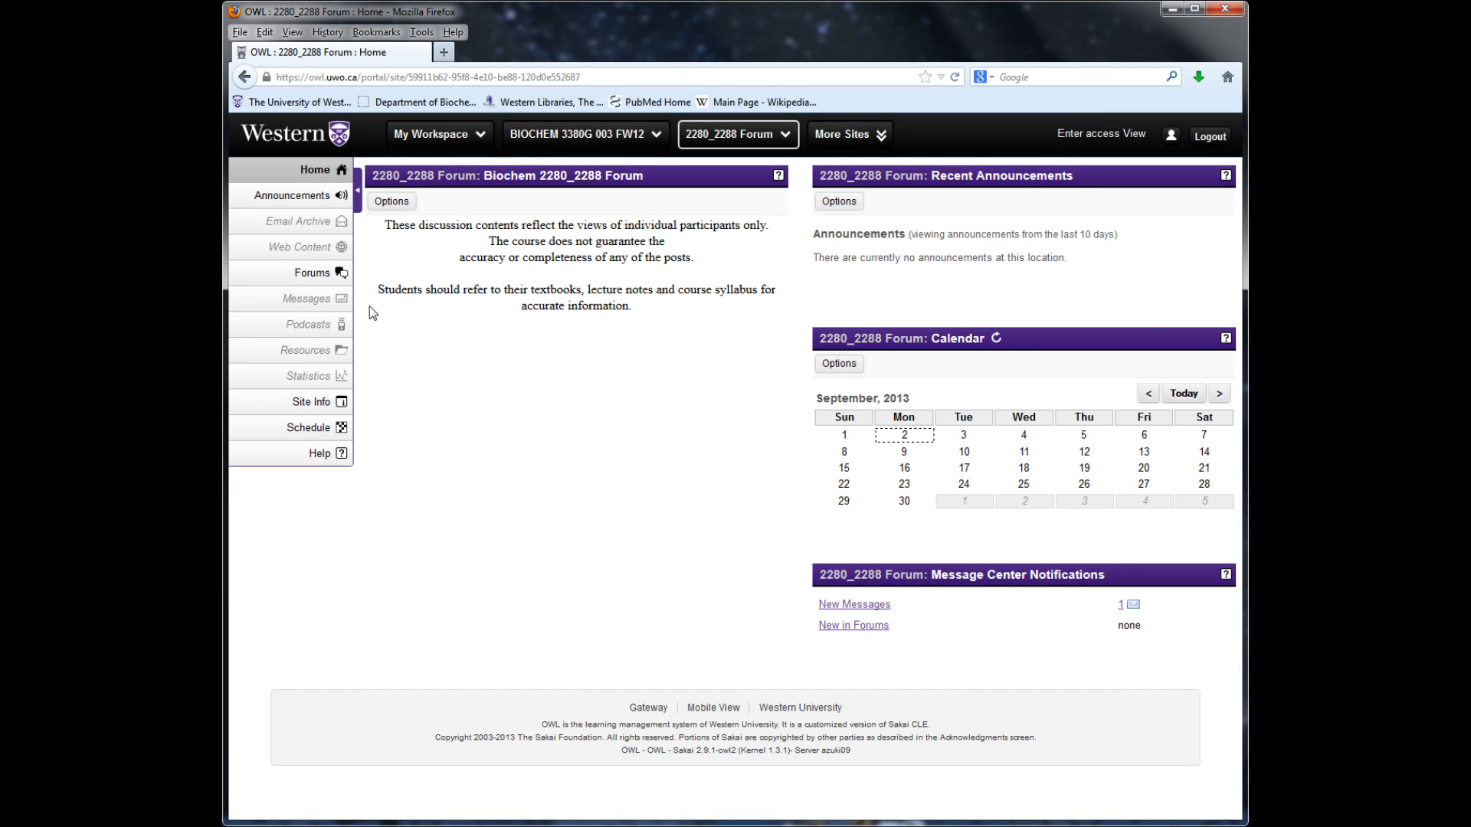
Enter the site's Forums and view the Dr. Deroo Topic 1 - 6 conversation list.
{"action": "left_click", "coordinate": [311, 273]}
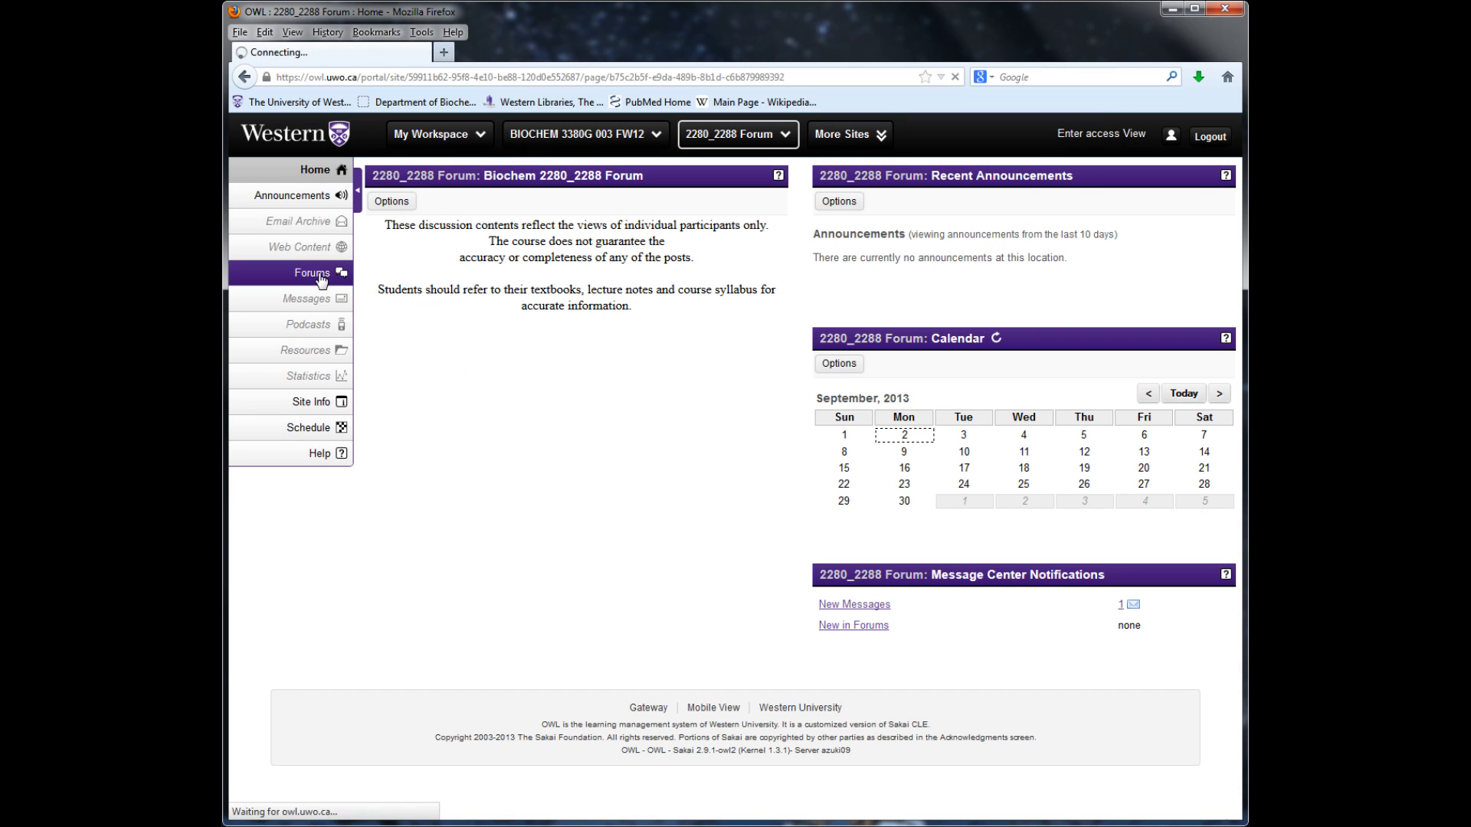
{"action": "left_click", "coordinate": [310, 273]}
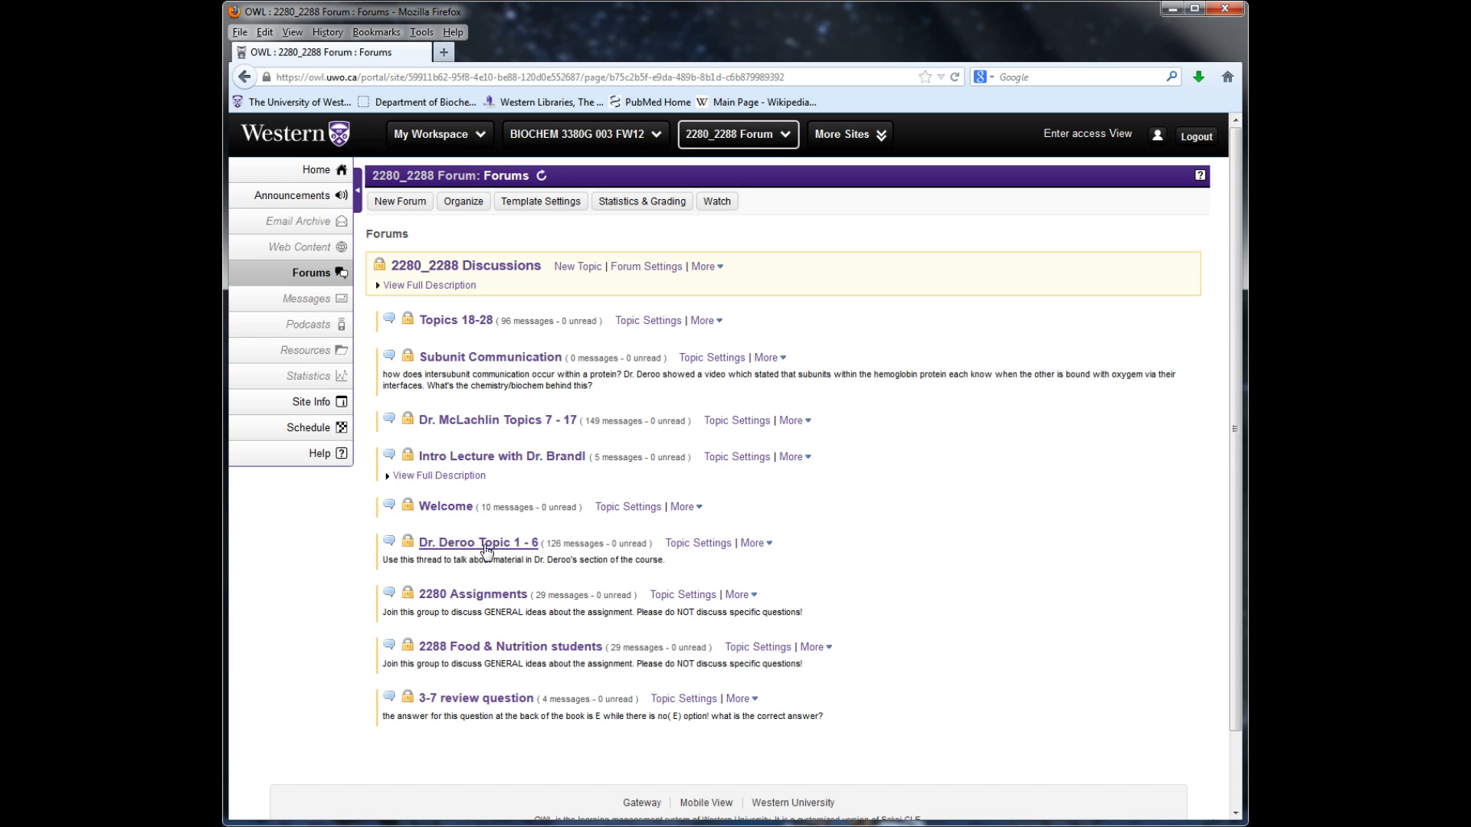
{"action": "left_click", "coordinate": [478, 542]}
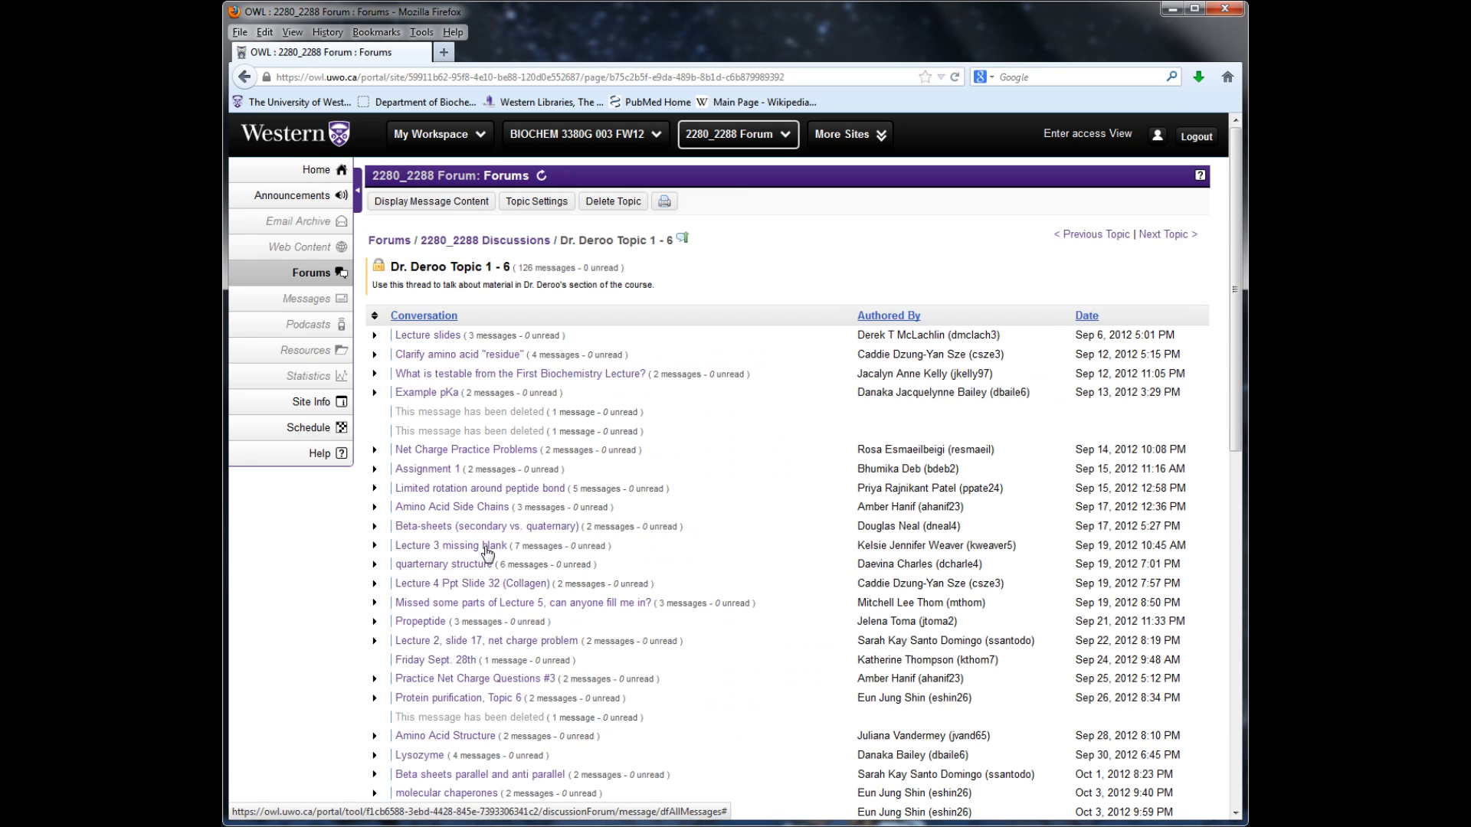